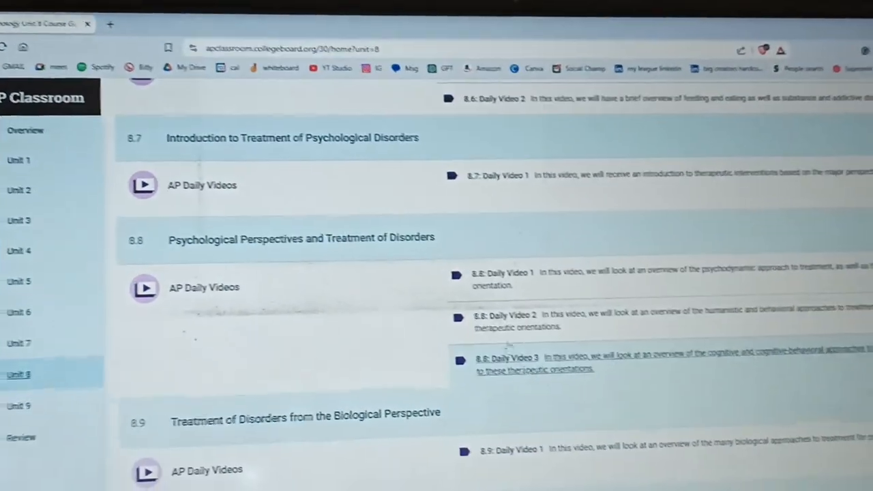
{"action": "scroll", "scroll_direction": "up", "scroll_amount": 3}
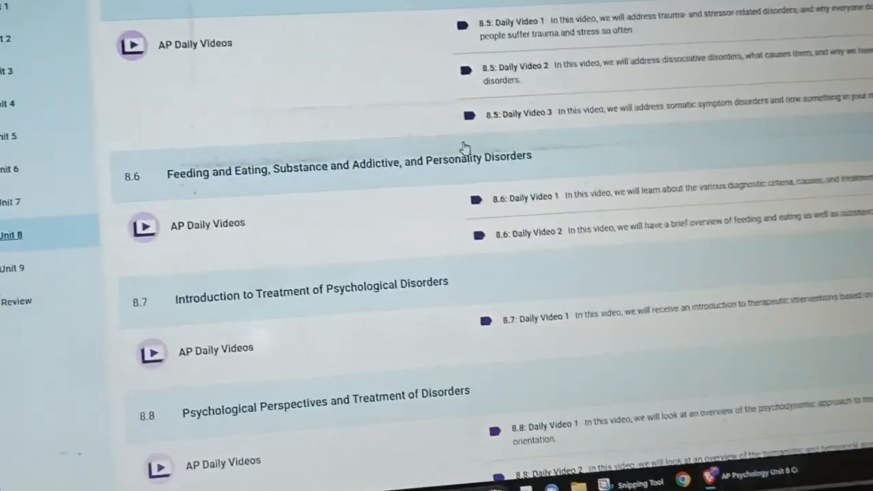